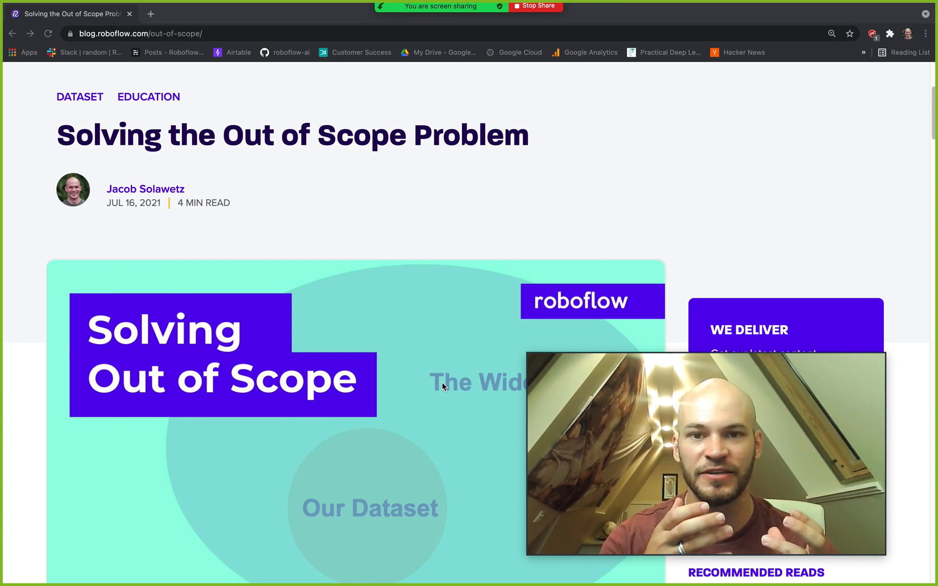
# Step: Scroll past the intro and Our Dataset versus The Wide World diagram to 'Getting Real World - An Example'
pyautogui.scroll(-3)
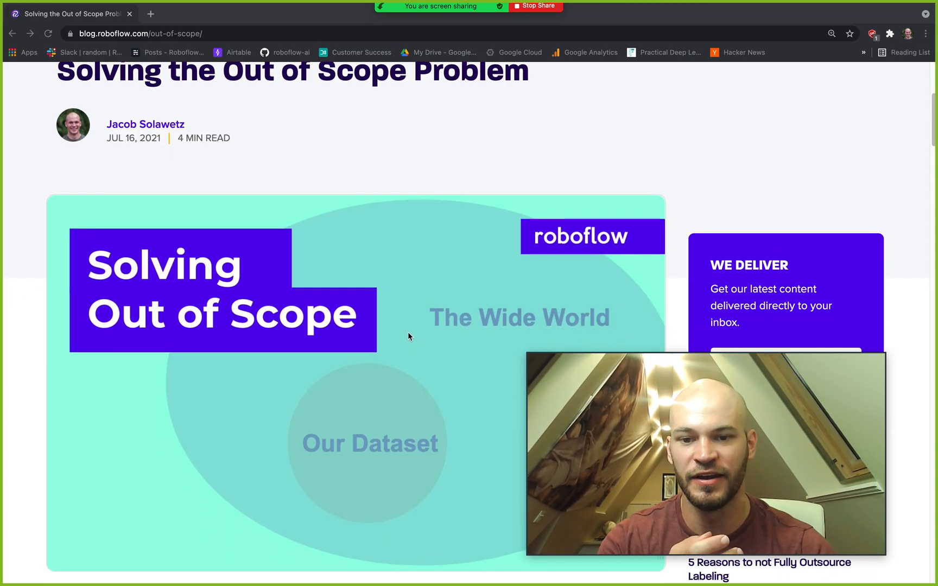
pyautogui.scroll(-3)
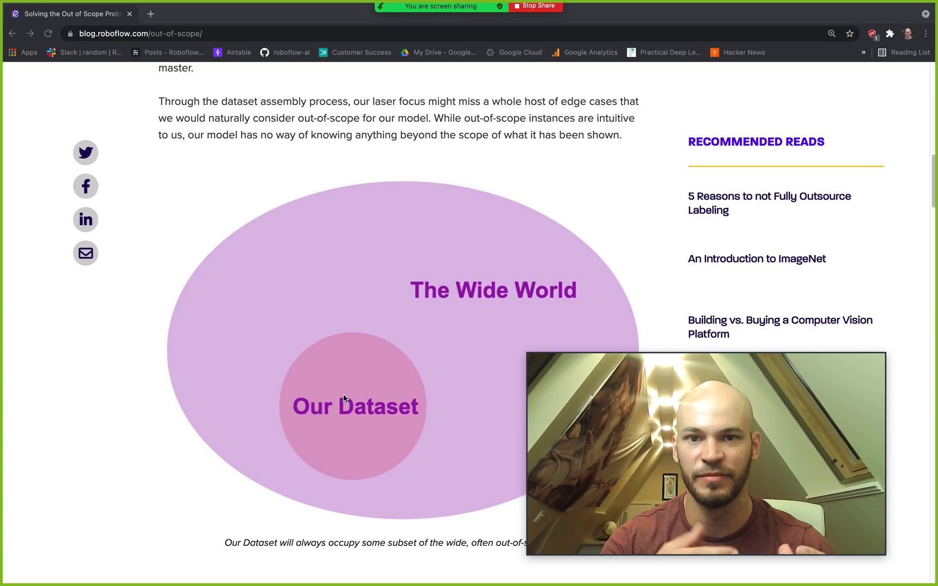
pyautogui.moveTo(319, 320)
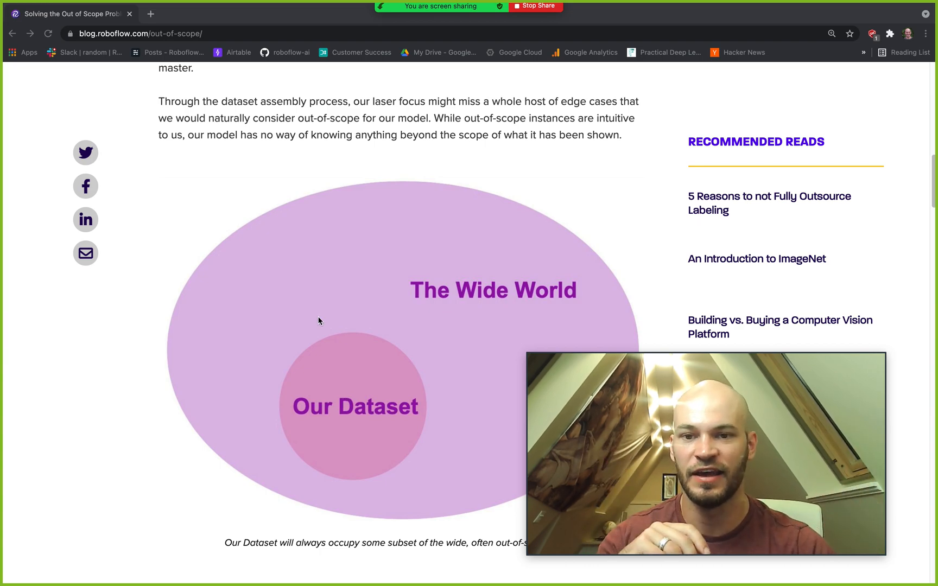
pyautogui.scroll(-3)
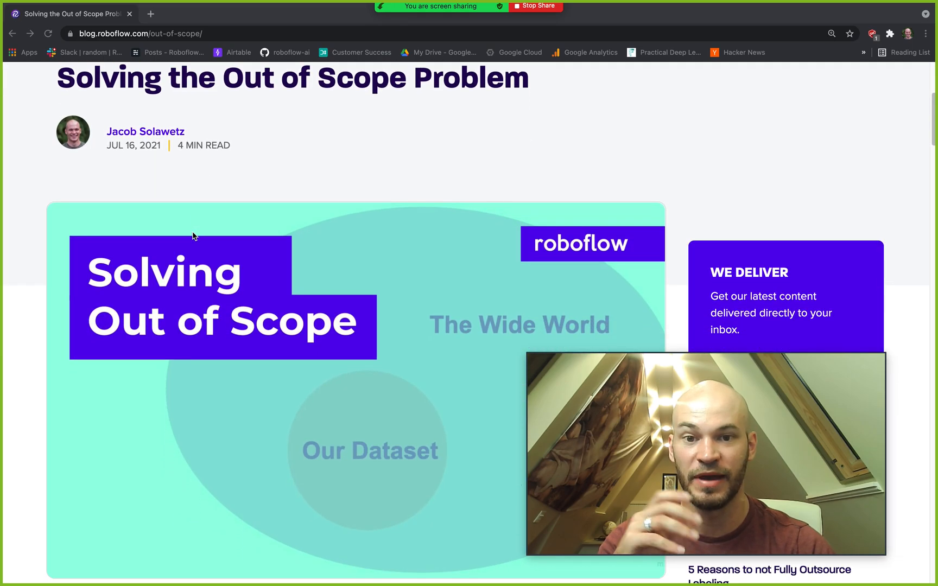
pyautogui.scroll(-3)
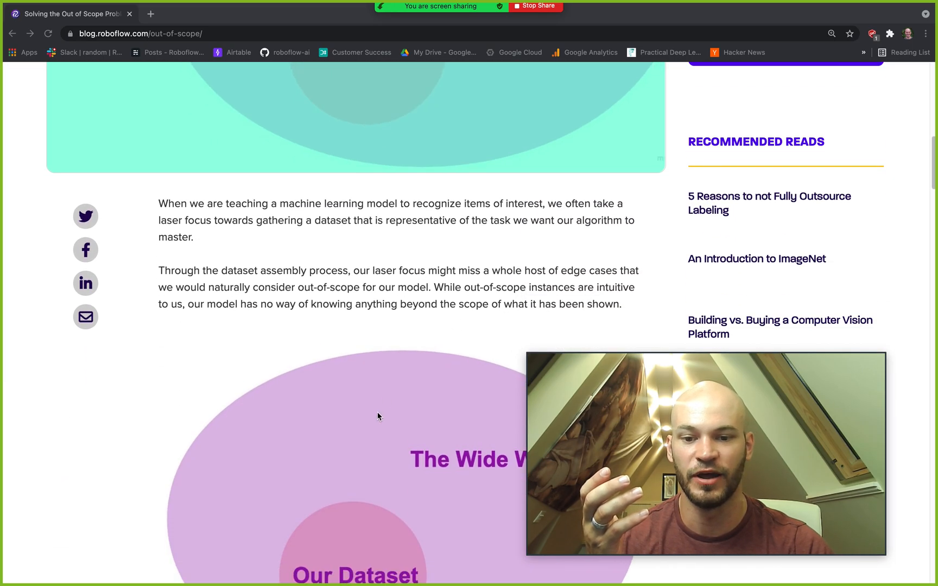
pyautogui.moveTo(346, 435)
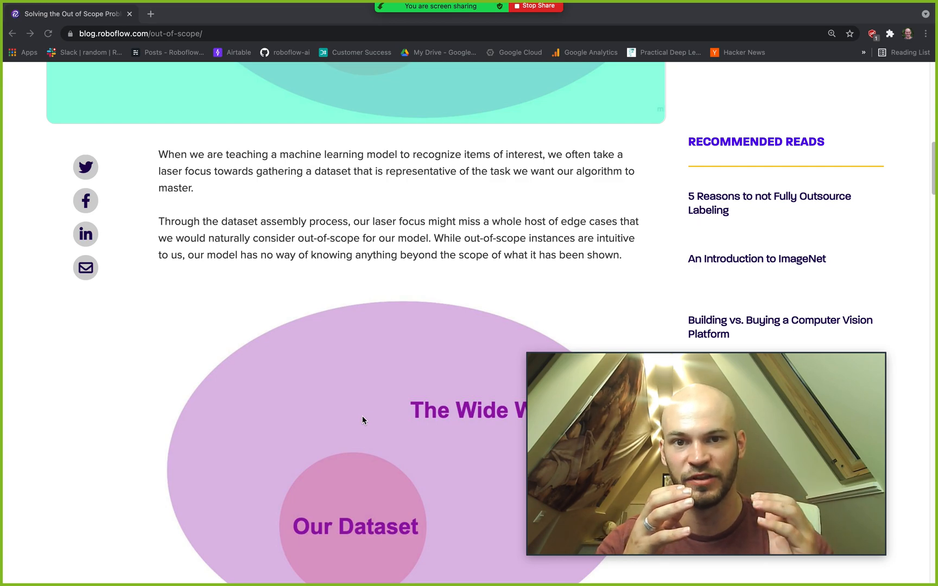
pyautogui.scroll(-3)
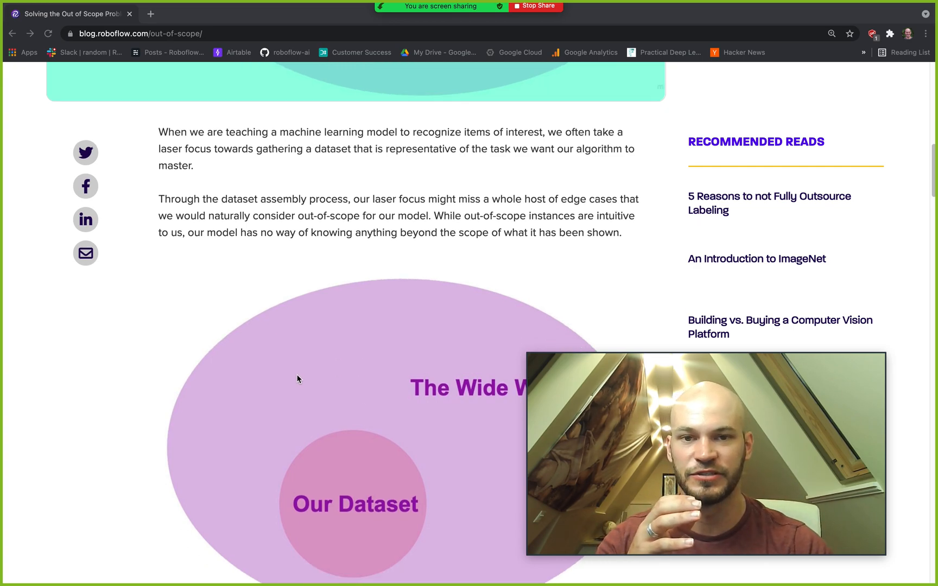
pyautogui.scroll(-3)
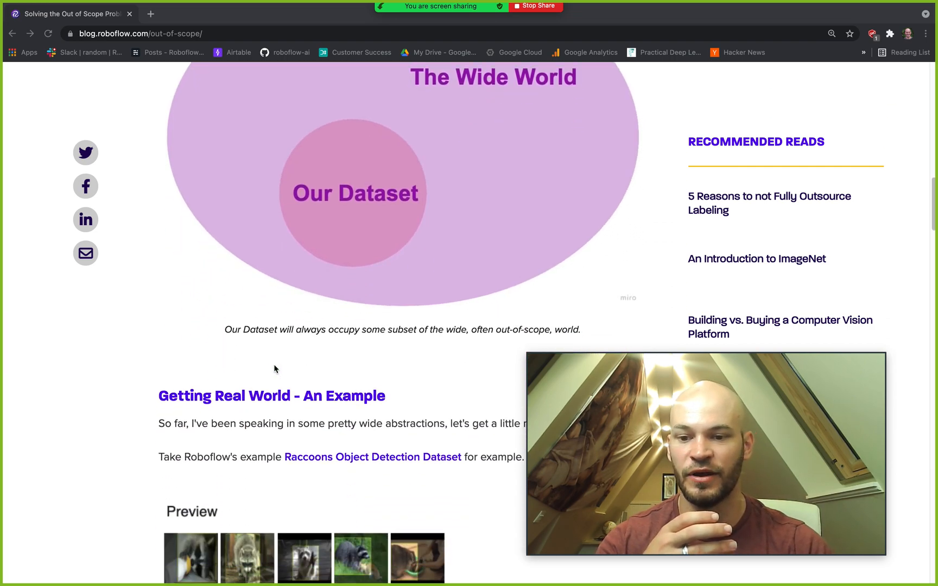
# Step: Scroll to the Raccoons Object Detection Dataset preview grid and the top of Example_Dataset v1
pyautogui.scroll(-3)
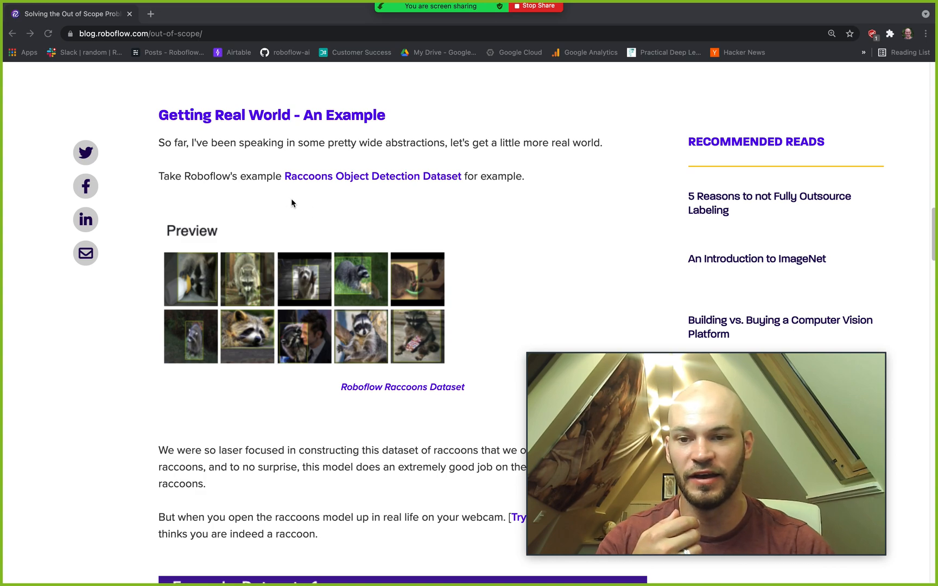
pyautogui.scroll(-3)
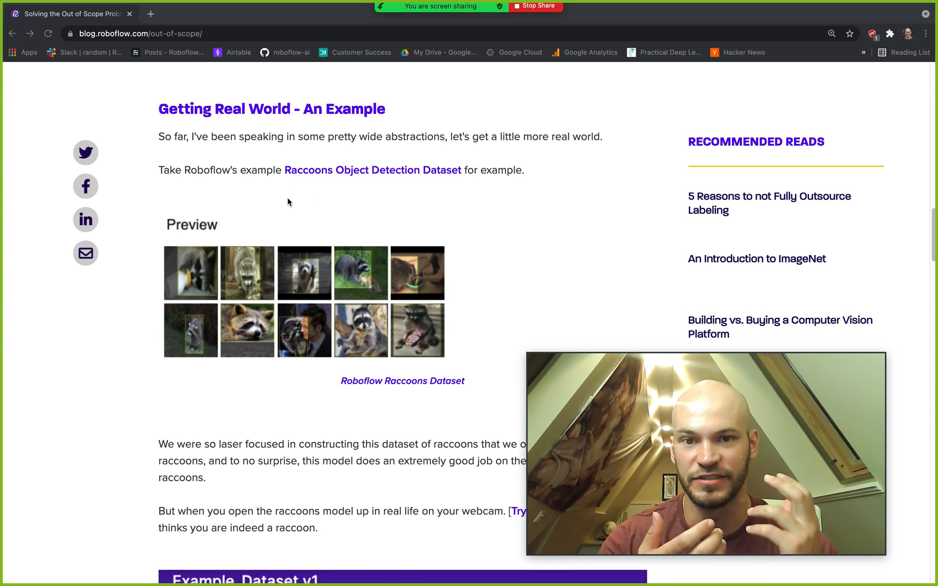
pyautogui.scroll(-3)
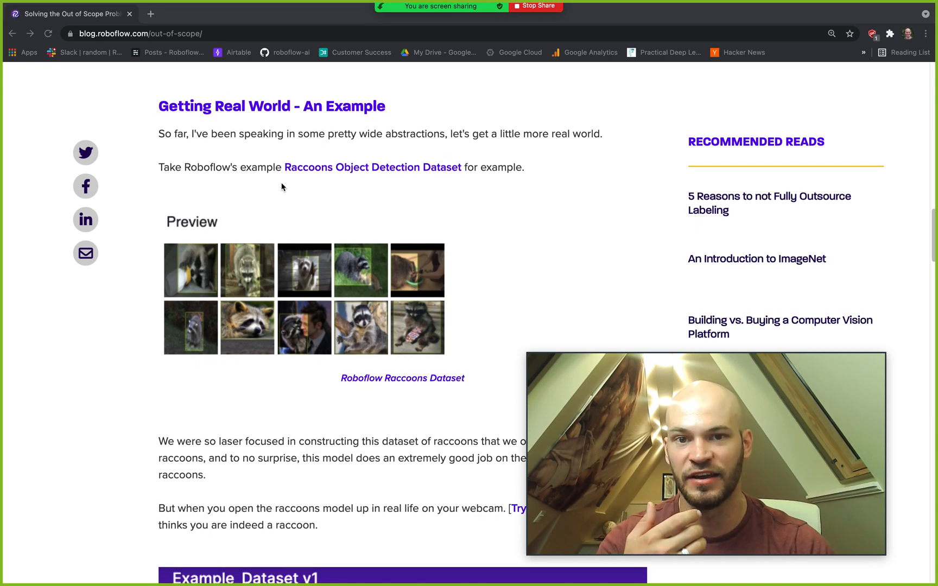
pyautogui.scroll(-3)
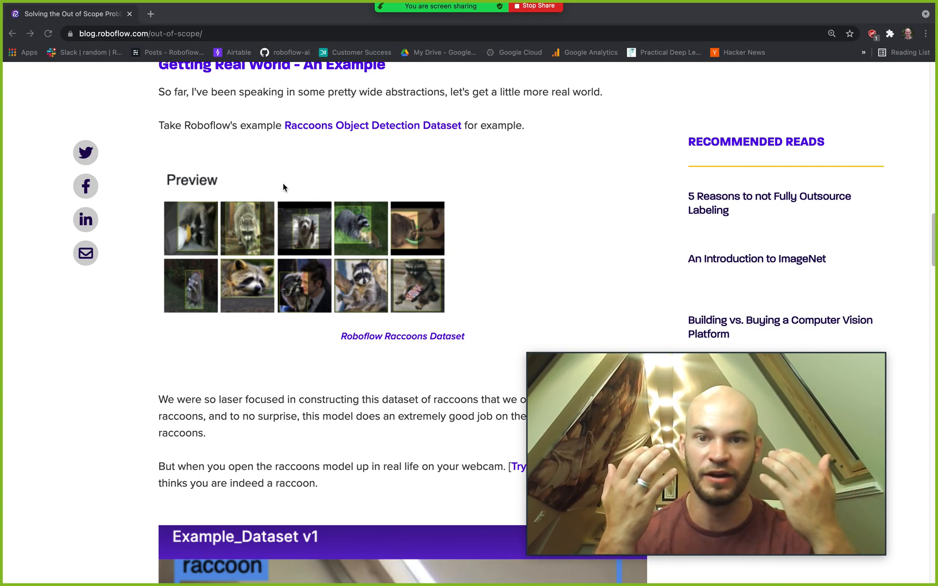
# Step: Scroll past the raccoon webcam image, briefly opening and dismissing its context menu, to Solutions 1–3
pyautogui.scroll(-3)
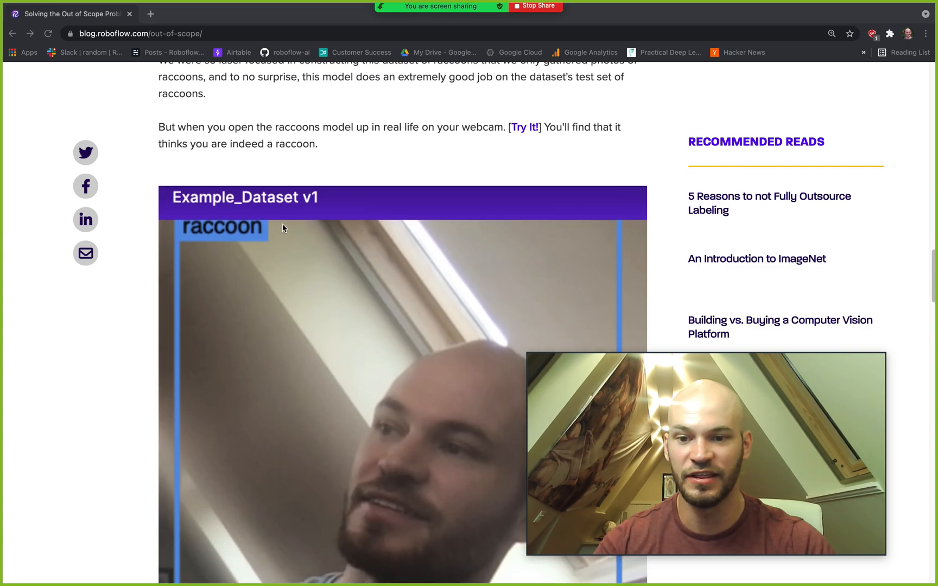
pyautogui.scroll(-3)
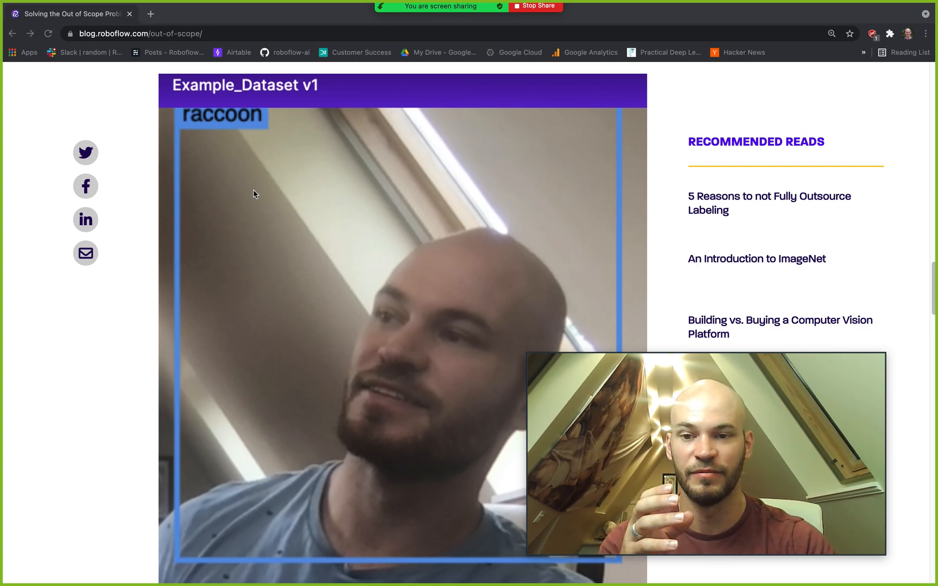
pyautogui.scroll(-3)
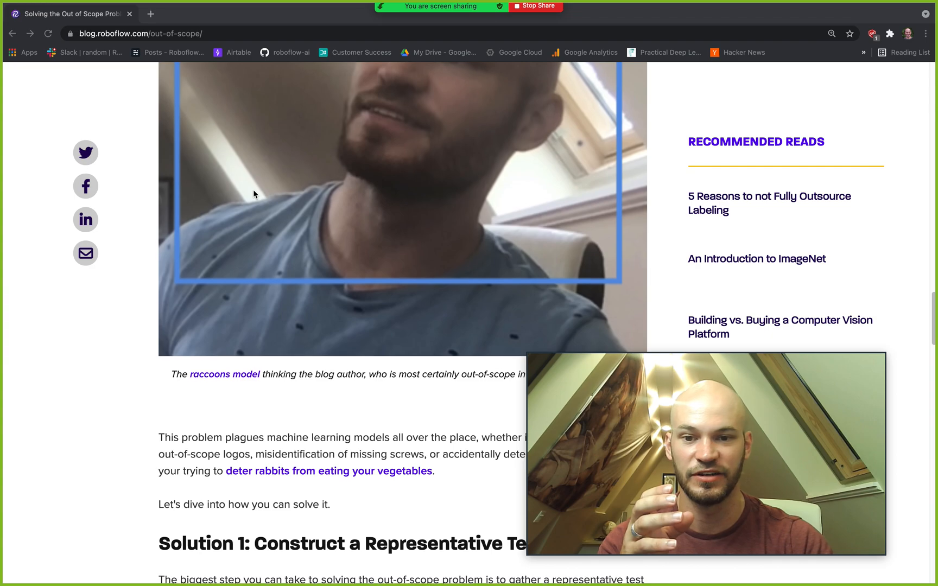
pyautogui.rightClick(277, 277)
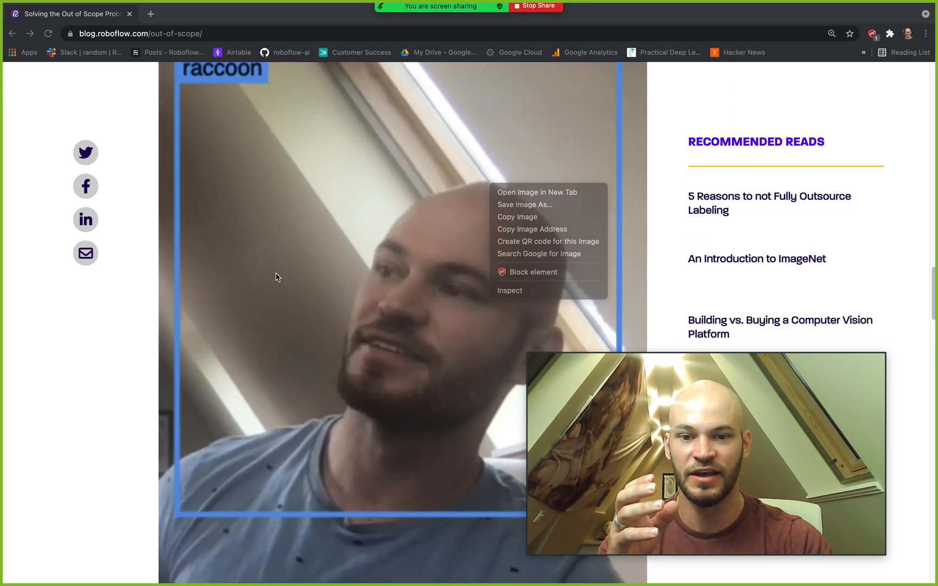
pyautogui.click(267, 278)
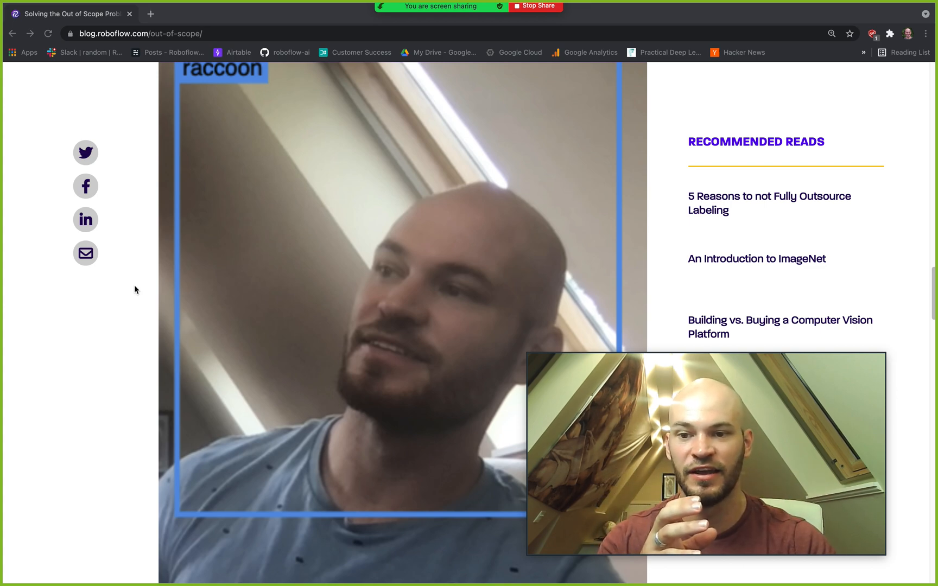
pyautogui.scroll(-3)
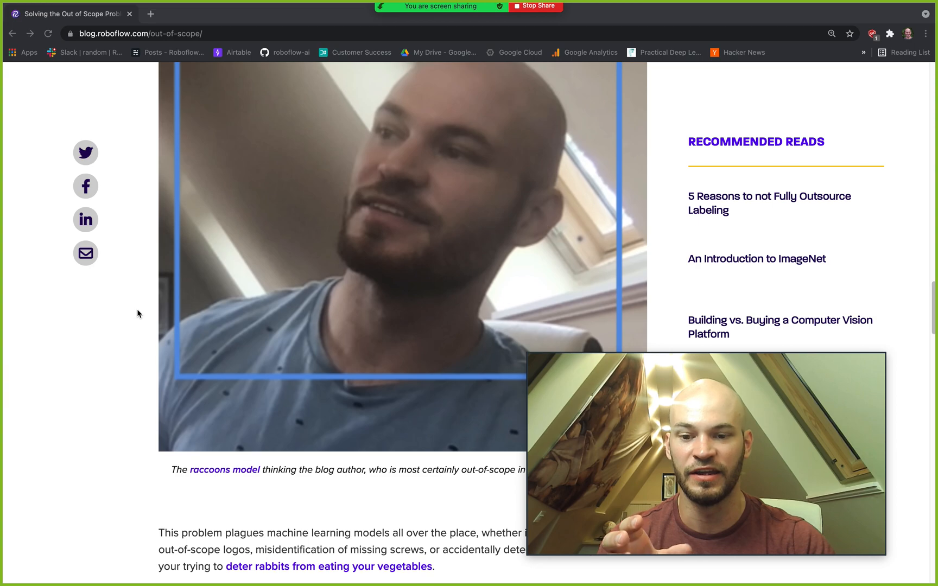
pyautogui.scroll(-3)
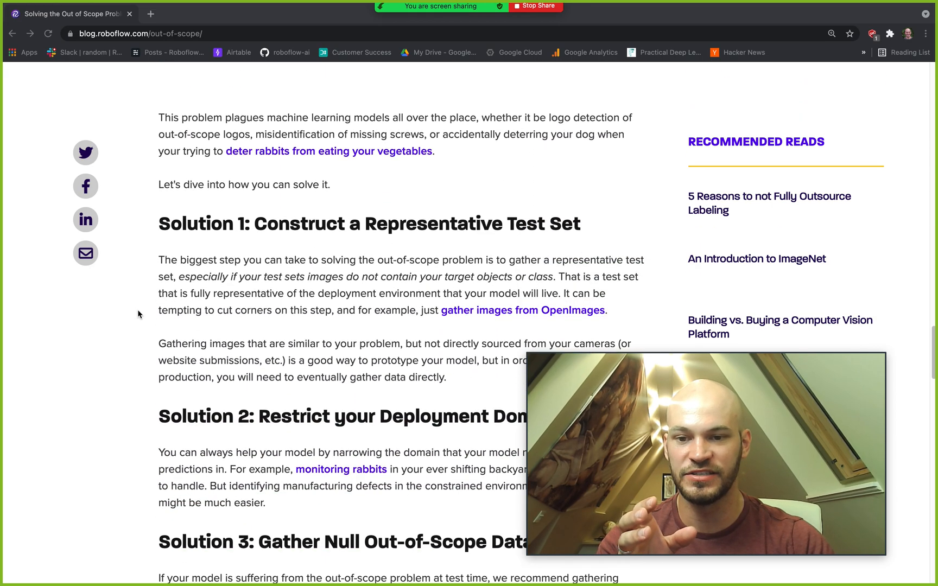
# Step: Scroll to Solution 3 on null out-of-scope data and its drowning-datasets Pitfall
pyautogui.scroll(-3)
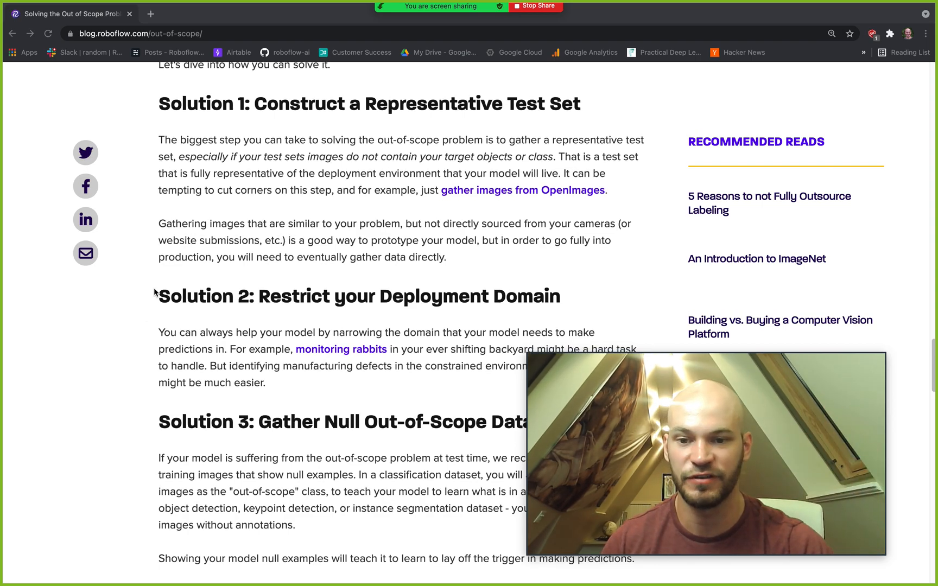
pyautogui.scroll(-3)
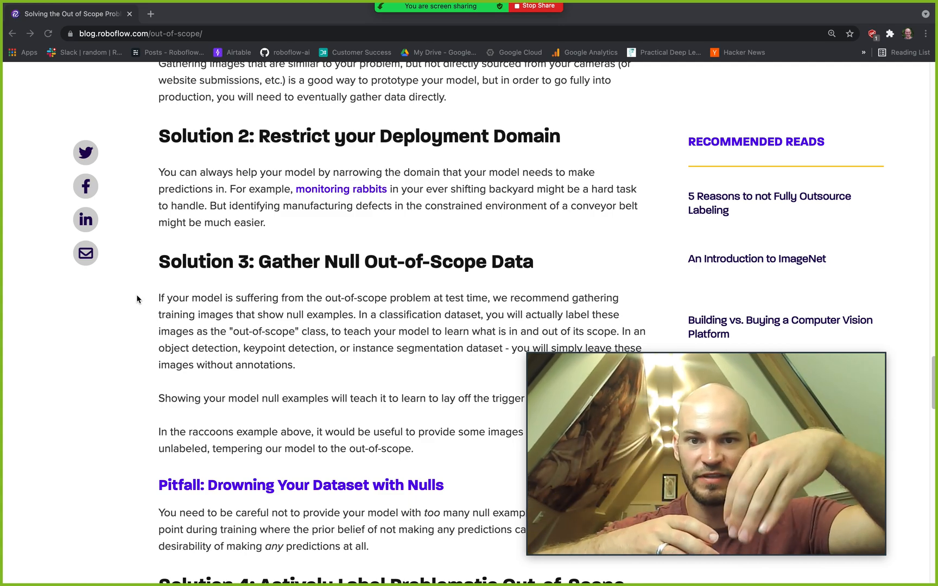
pyautogui.moveTo(131, 215)
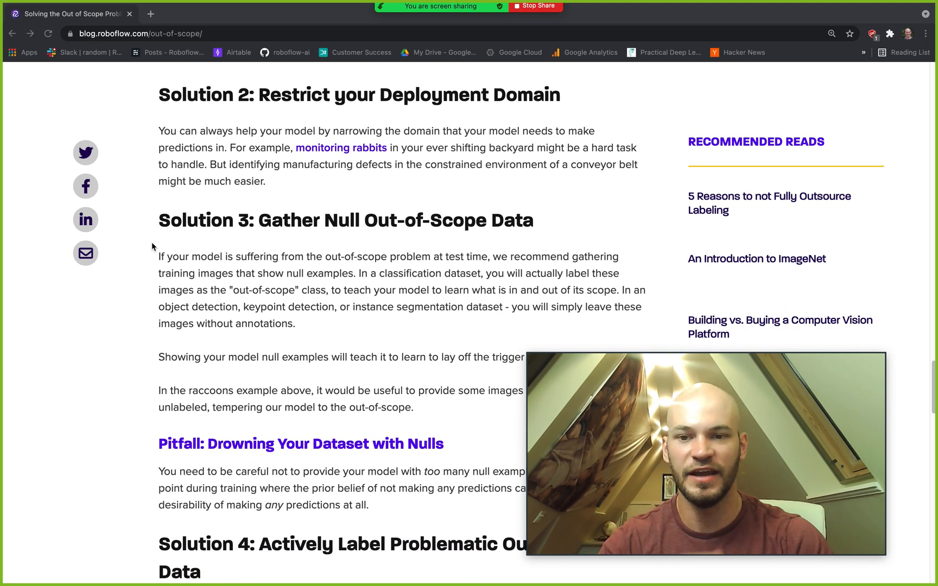
# Step: Scroll through the too-many-nulls Pitfall and Solution 4 to the Solution 5 heading
pyautogui.scroll(-3)
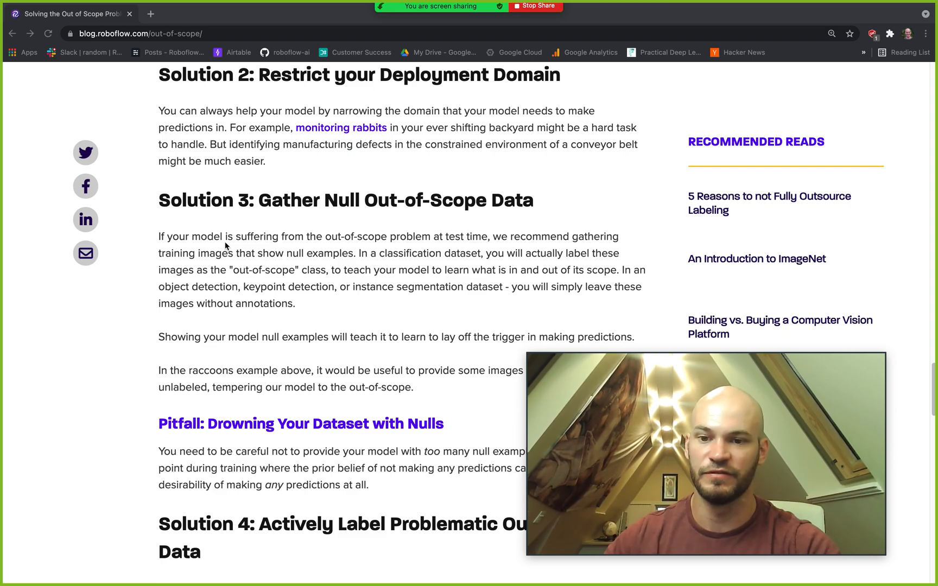
pyautogui.scroll(-3)
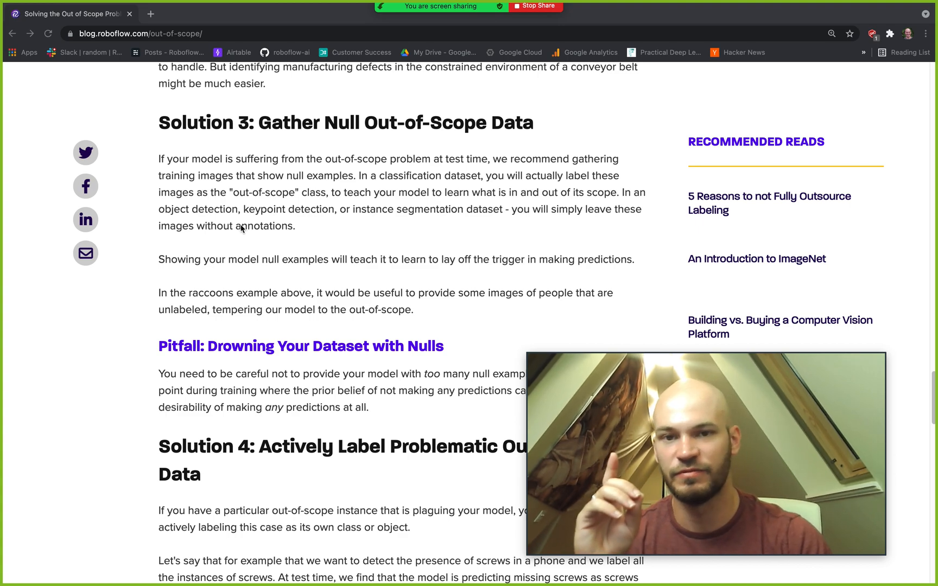
pyautogui.scroll(-3)
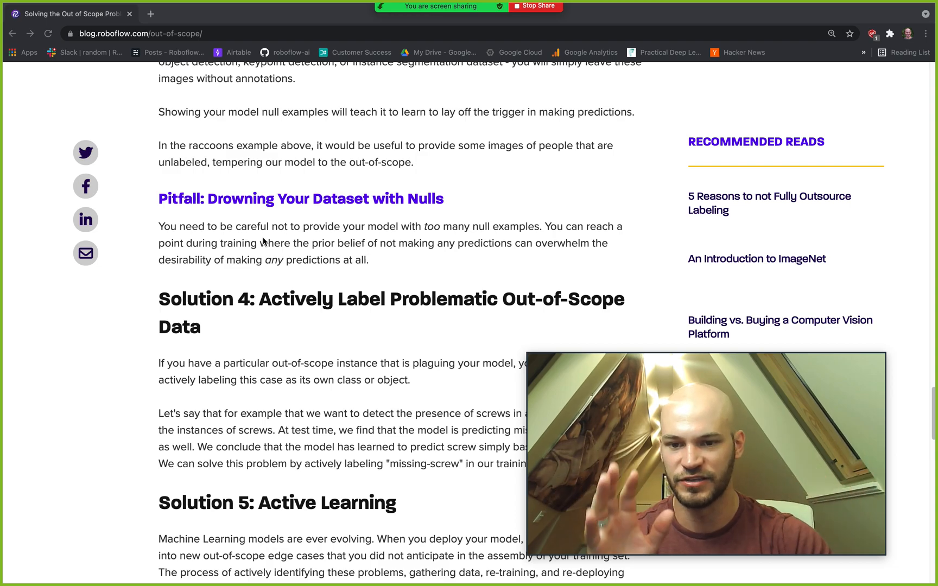
# Step: Highlight the 'Drowning Your Dataset with Nulls' heading, then scroll to Solution 5 and Conclusion
pyautogui.moveTo(207, 199); pyautogui.dragTo(444, 198)
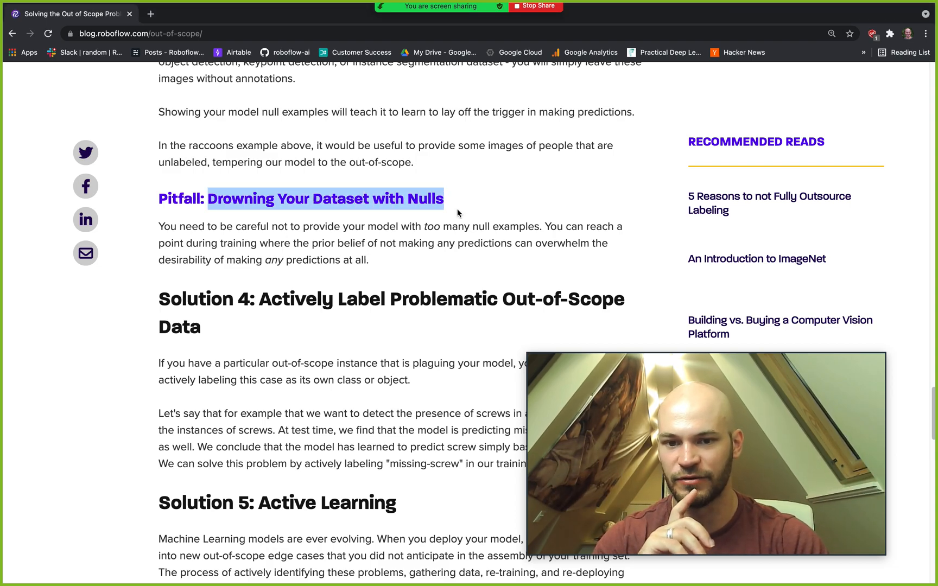
pyautogui.scroll(-3)
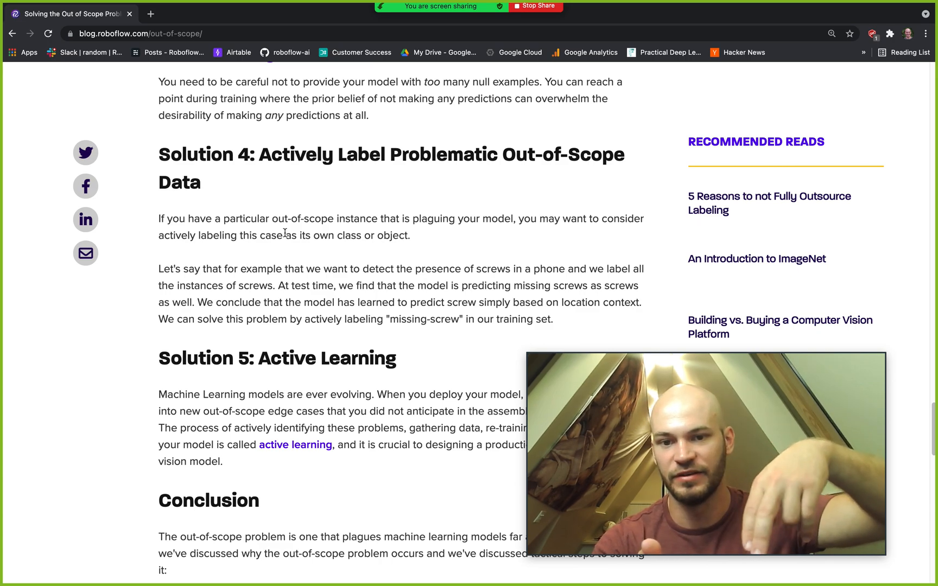
# Step: Scroll to the Conclusion listing all five solutions and the closing thanks
pyautogui.scroll(-3)
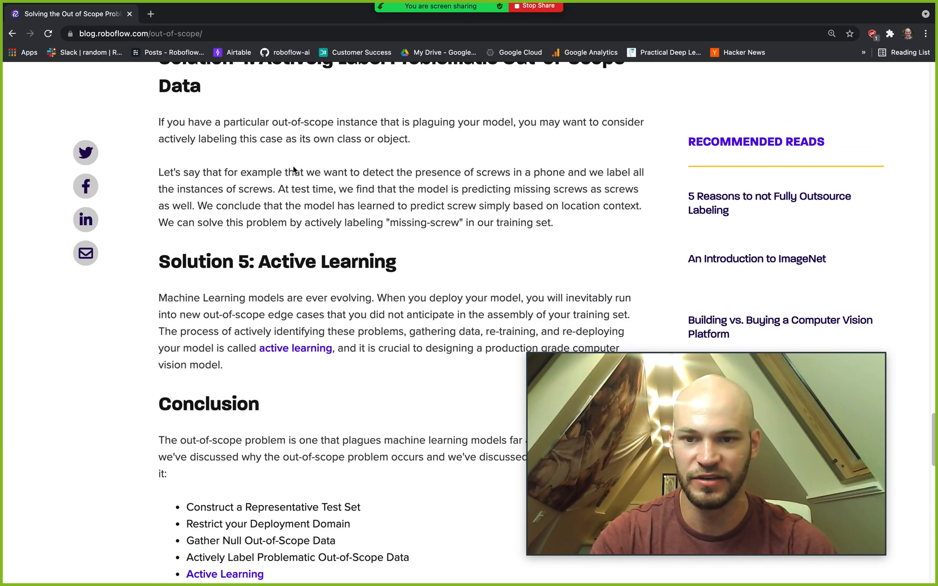
pyautogui.scroll(3)
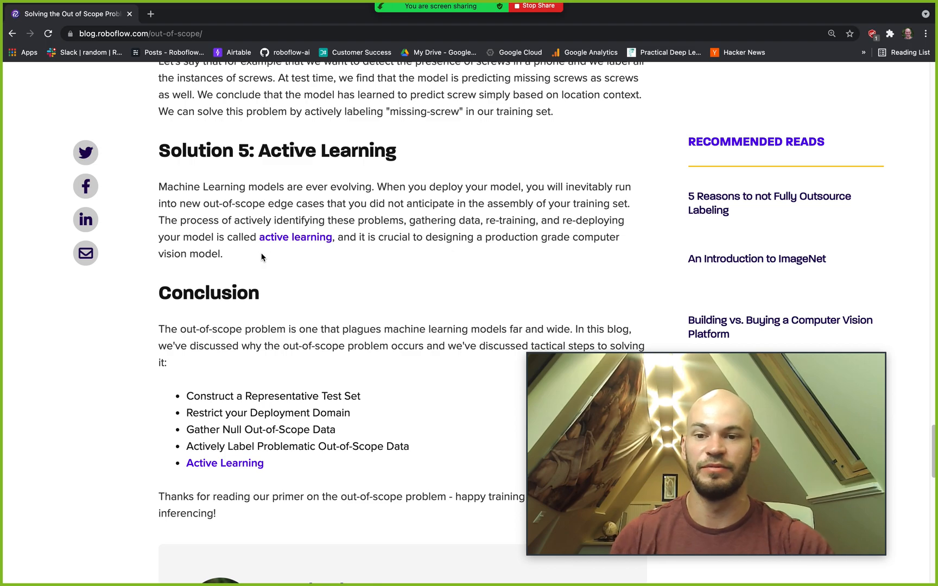
# Step: Glance back up at Solution 1, then scroll down to the author bio box
pyautogui.scroll(3)
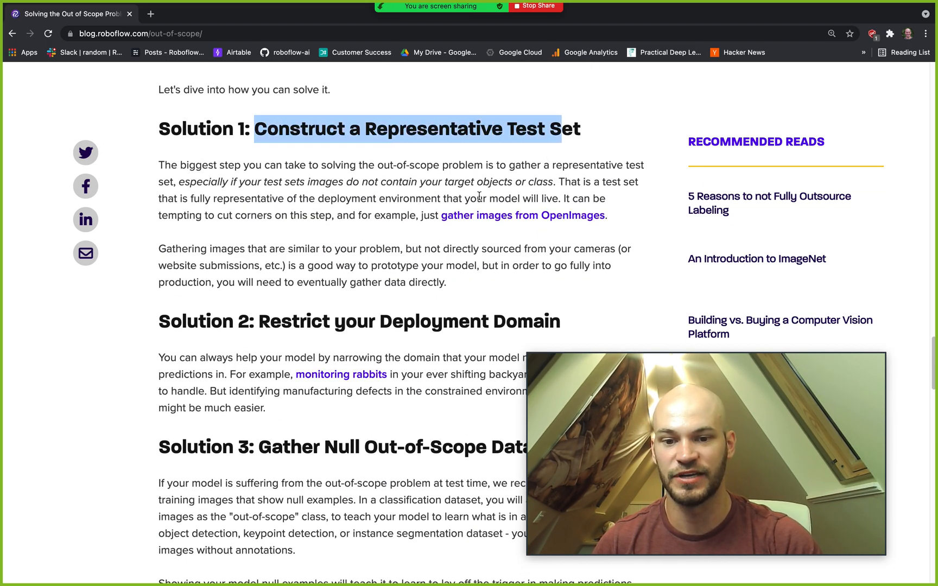
pyautogui.scroll(-3)
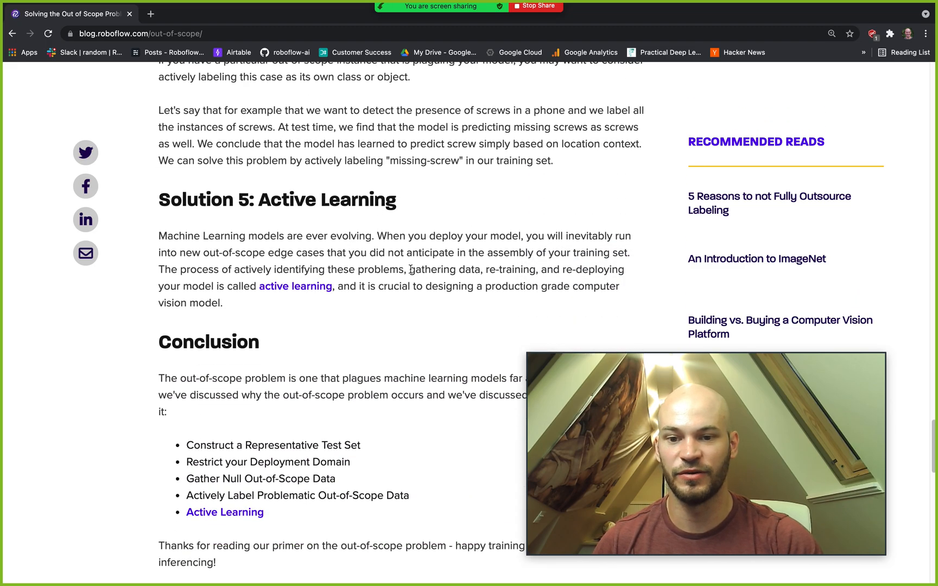
pyautogui.scroll(-3)
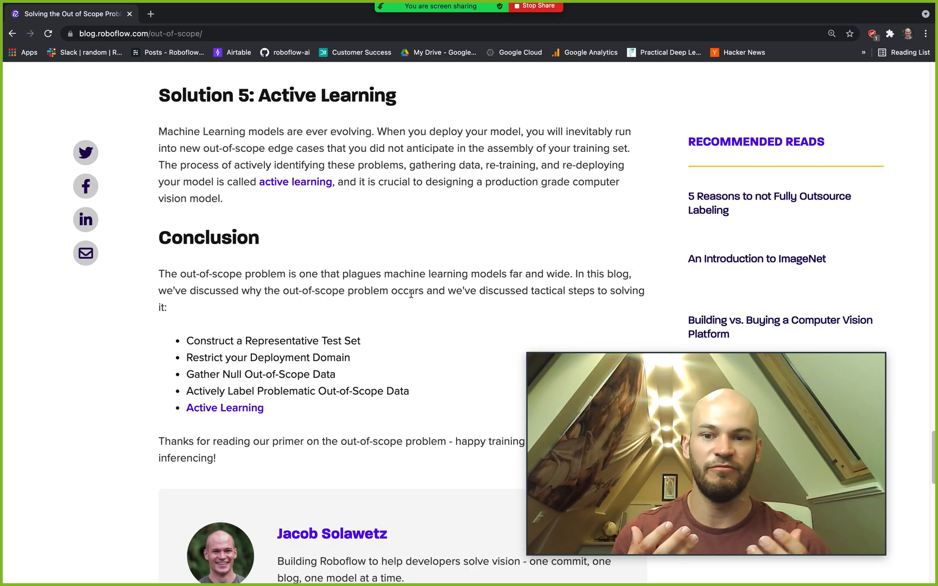